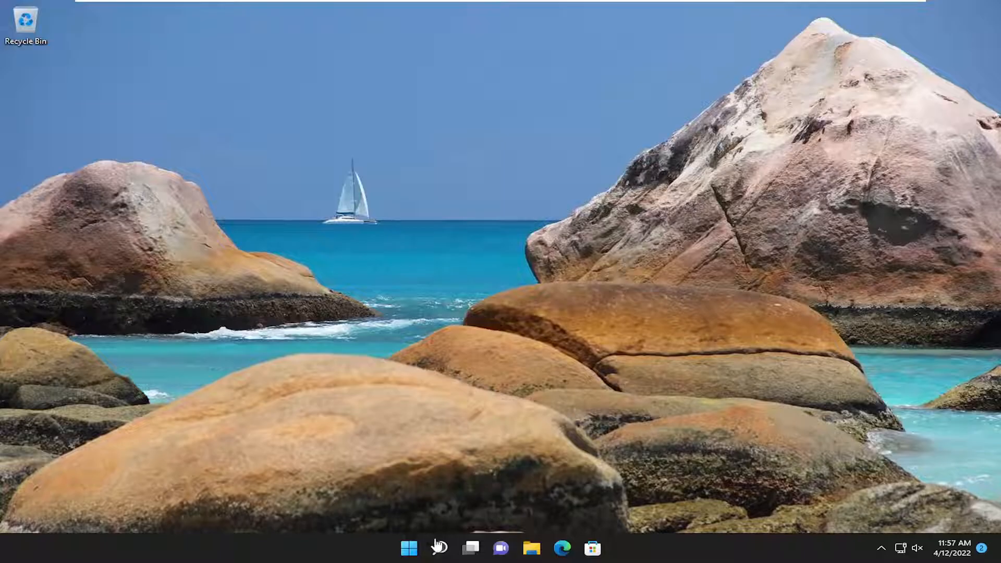
# - Launch the Settings app from taskbar search results for 'settings'
pyautogui.click(440, 549)
pyautogui.write('settings')
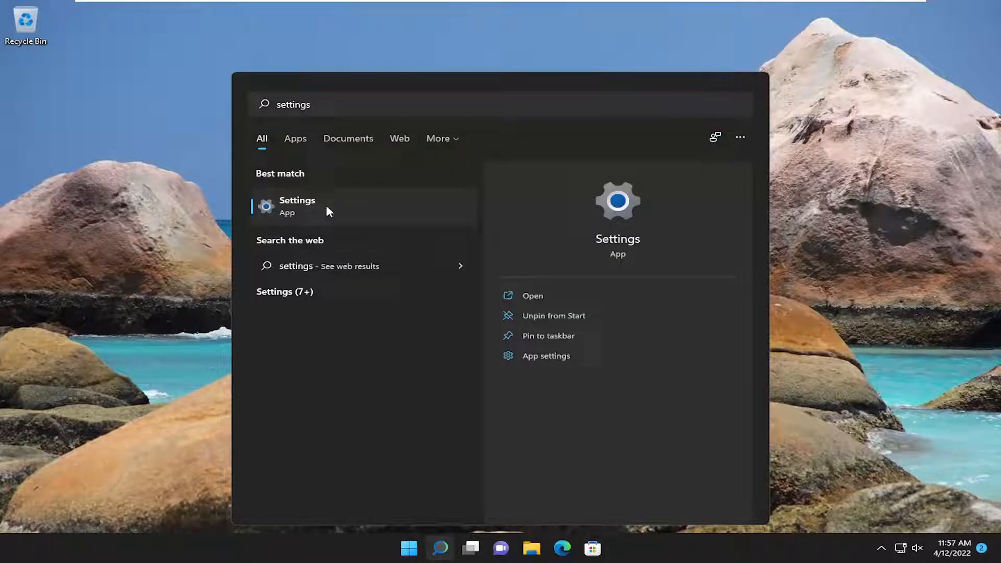
pyautogui.click(297, 205)
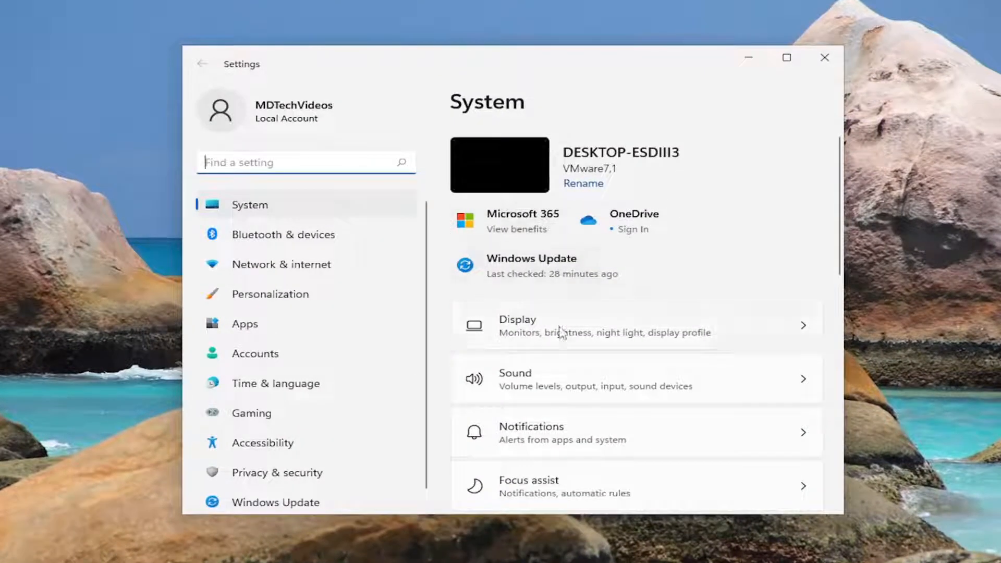
pyautogui.moveTo(533, 384)
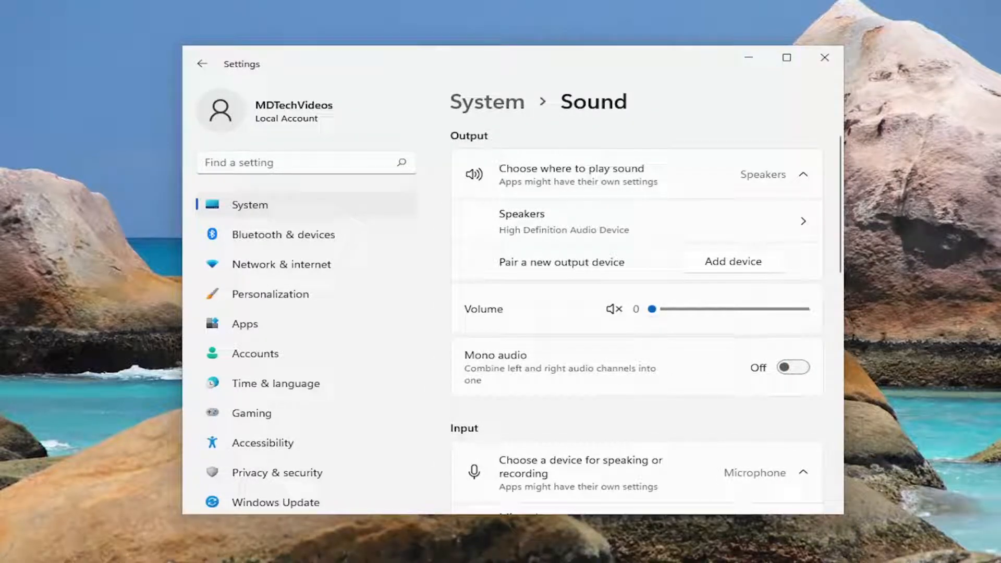
# - Reach Speakers properties via Sound's Advanced section and All sound devices
pyautogui.scroll(-3)
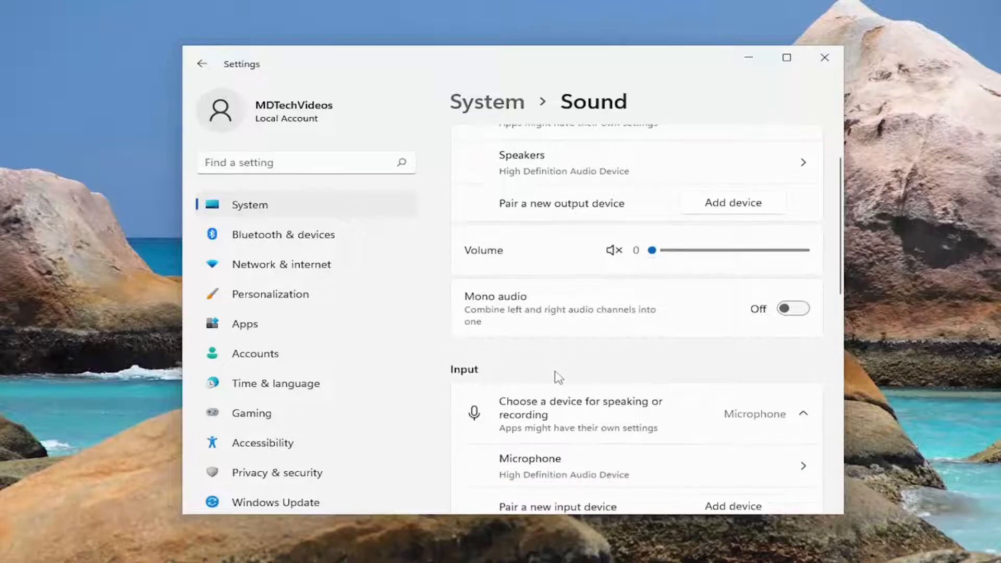
pyautogui.scroll(-3)
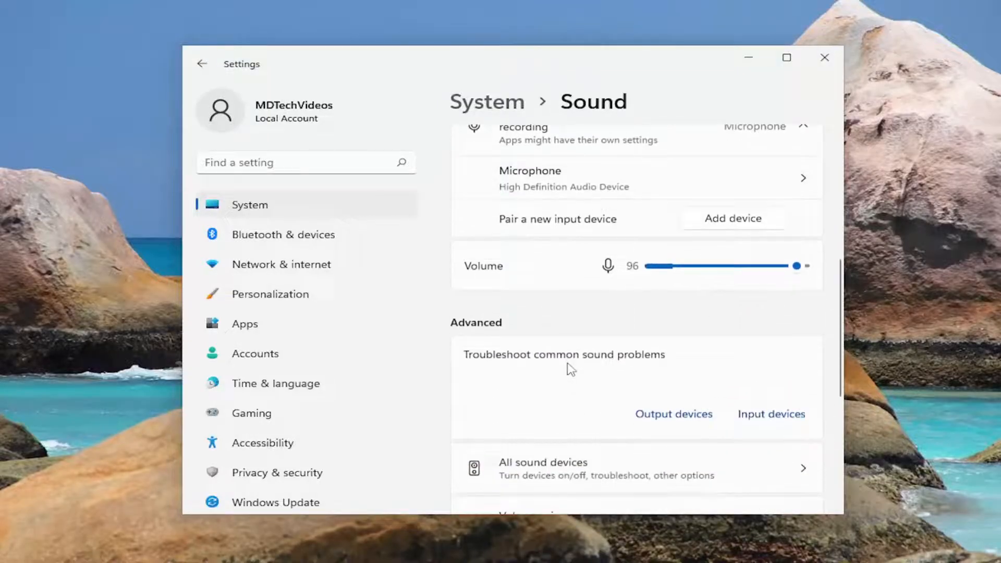
pyautogui.scroll(-3)
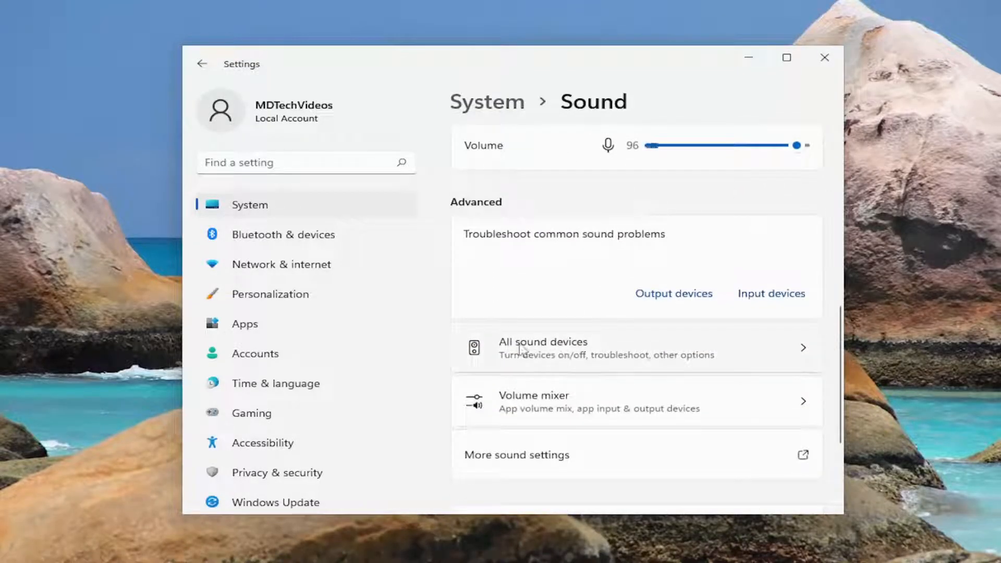
pyautogui.click(542, 348)
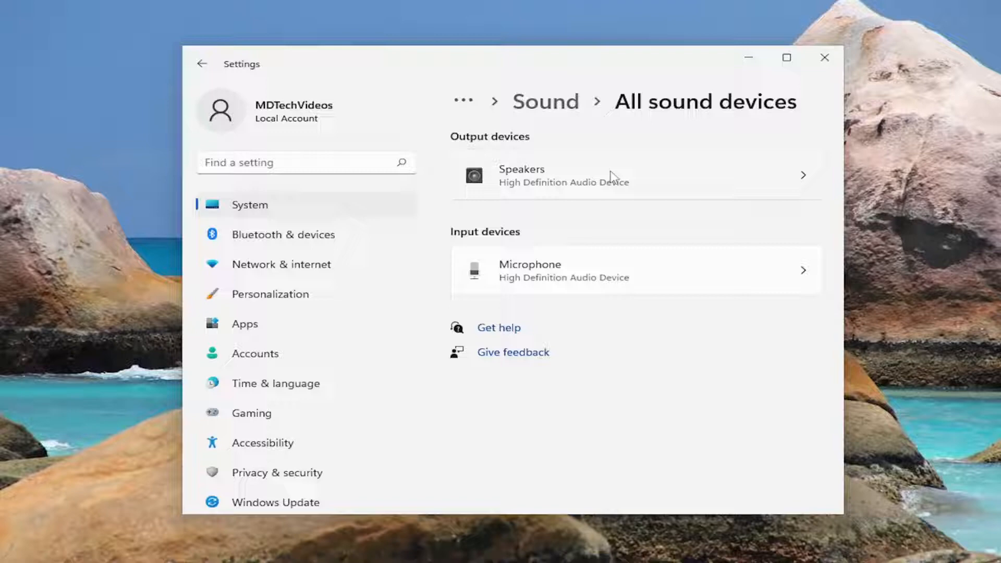
pyautogui.click(613, 175)
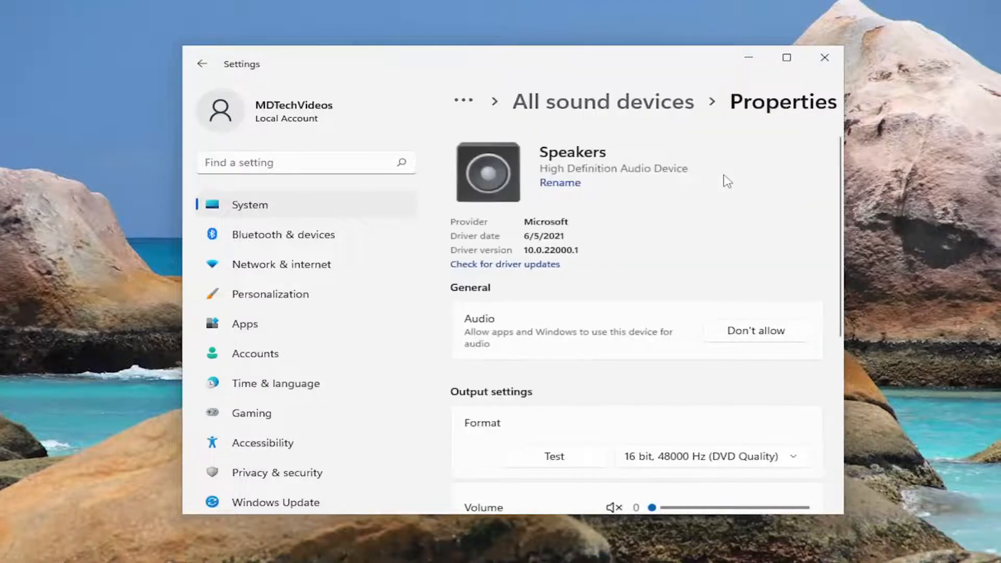
# - Switch the Enhance audio toggle to On in Speakers Properties
pyautogui.scroll(-3)
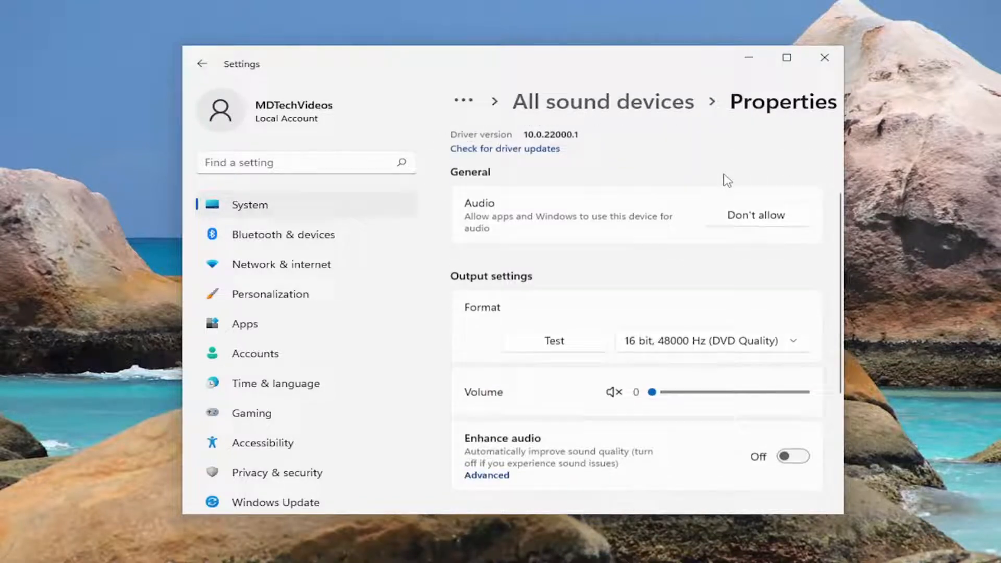
pyautogui.scroll(-3)
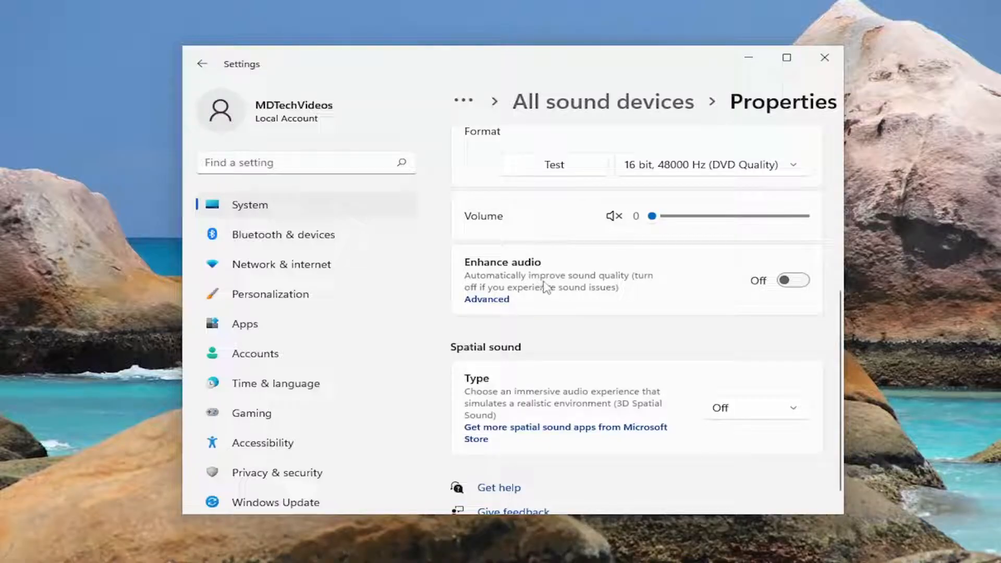
pyautogui.moveTo(554, 301)
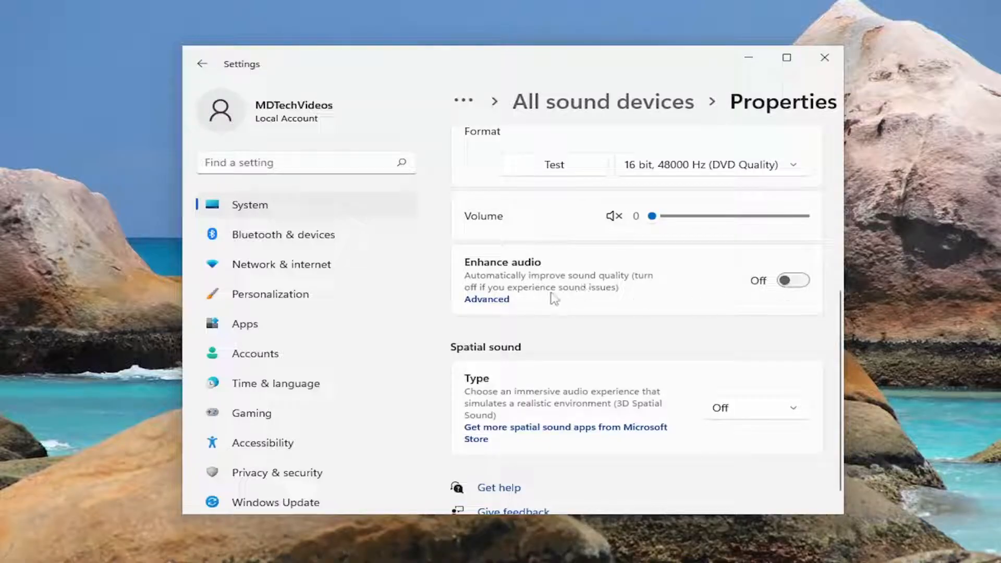
pyautogui.moveTo(583, 307)
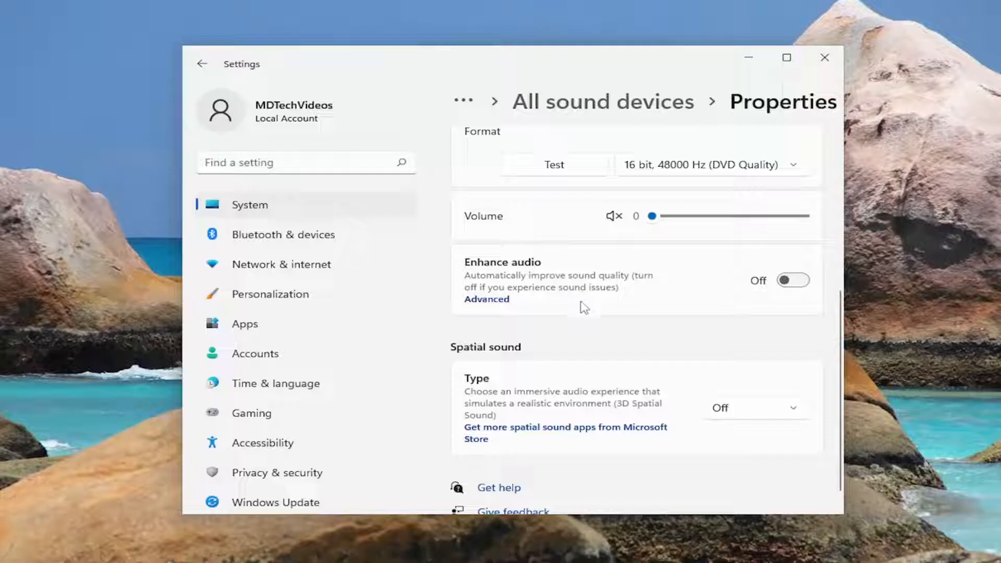
pyautogui.click(792, 279)
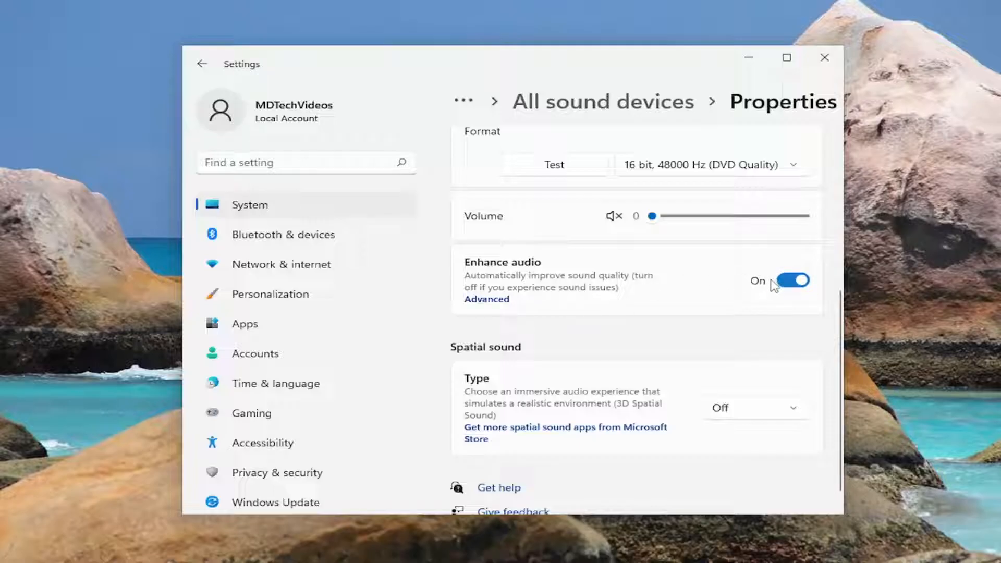
pyautogui.click(485, 299)
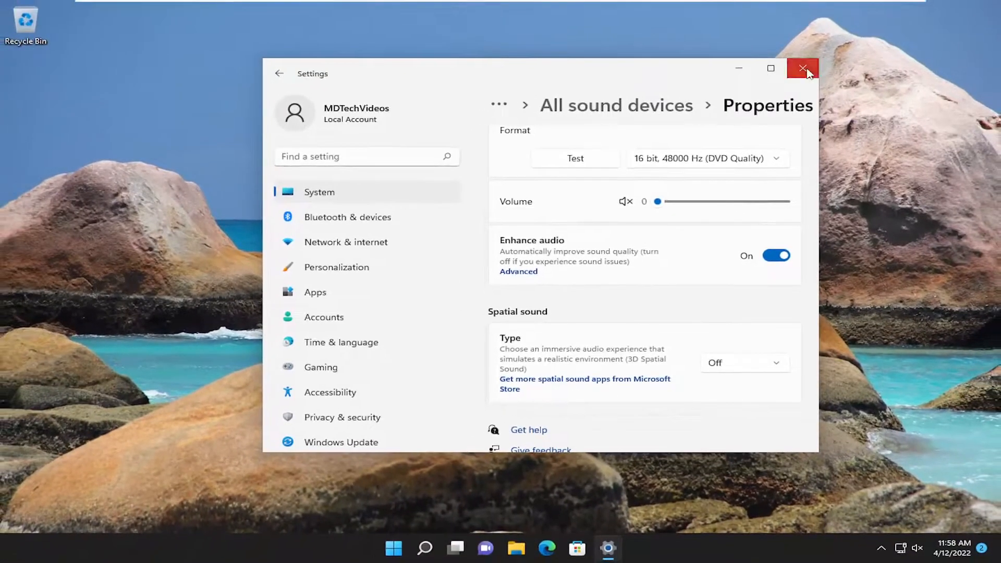
# - Close the Settings window to return to the desktop
pyautogui.click(803, 68)
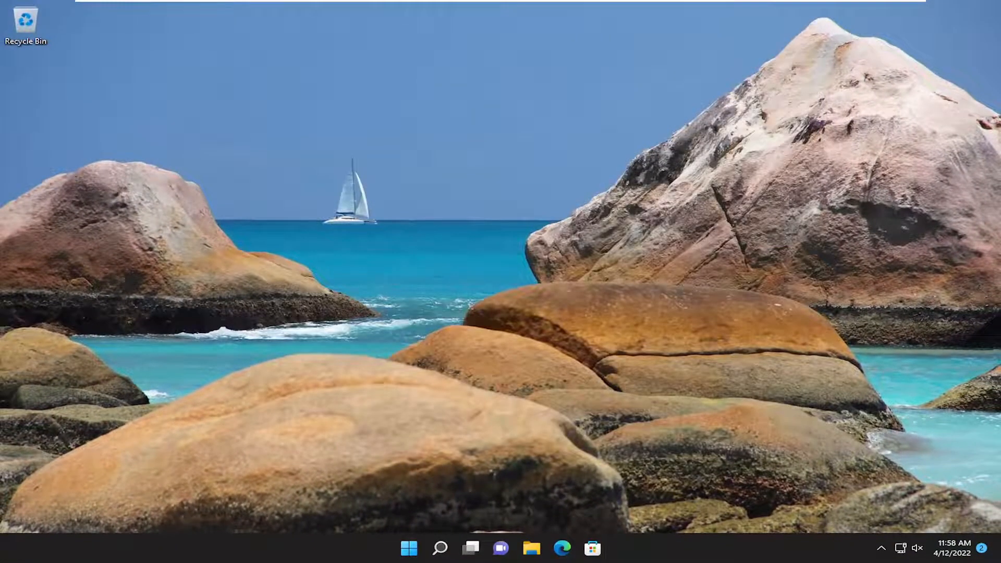